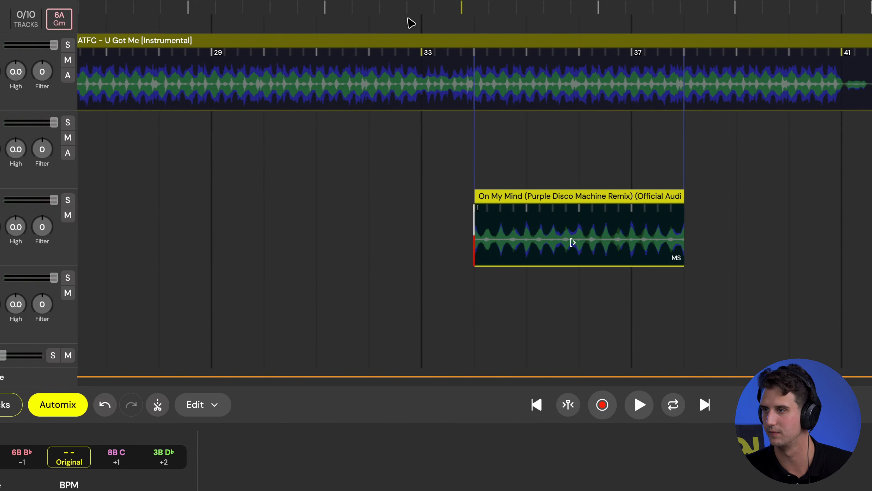
Preview the mix, select the On My Mind drum clip and mute the instrumental's drums beneath it.
left_click(637, 404)
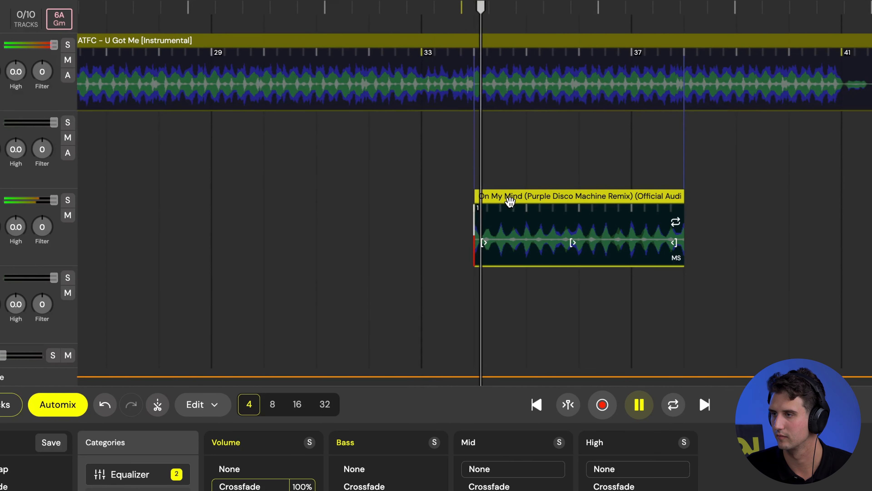
left_click(638, 405)
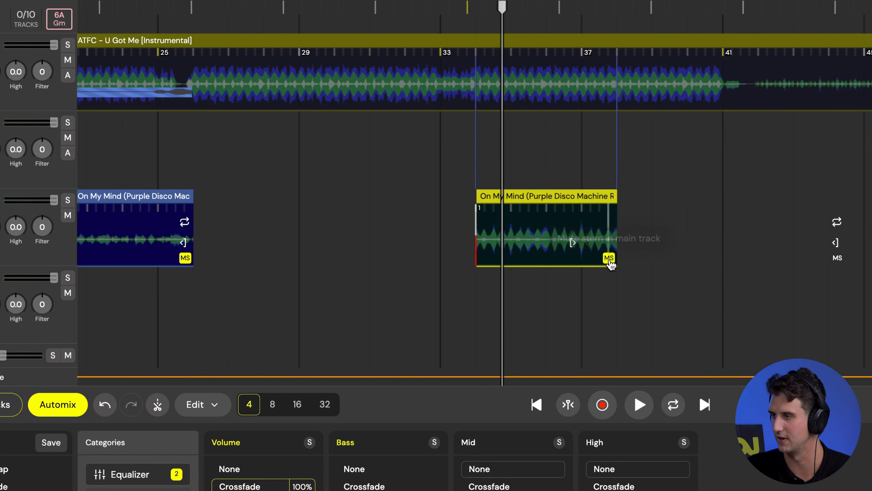
left_click(609, 257)
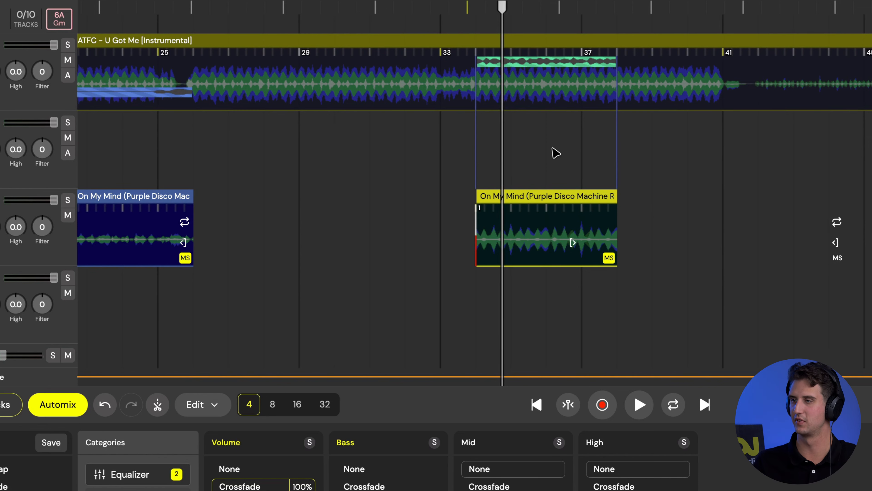
mouse_move(459, 28)
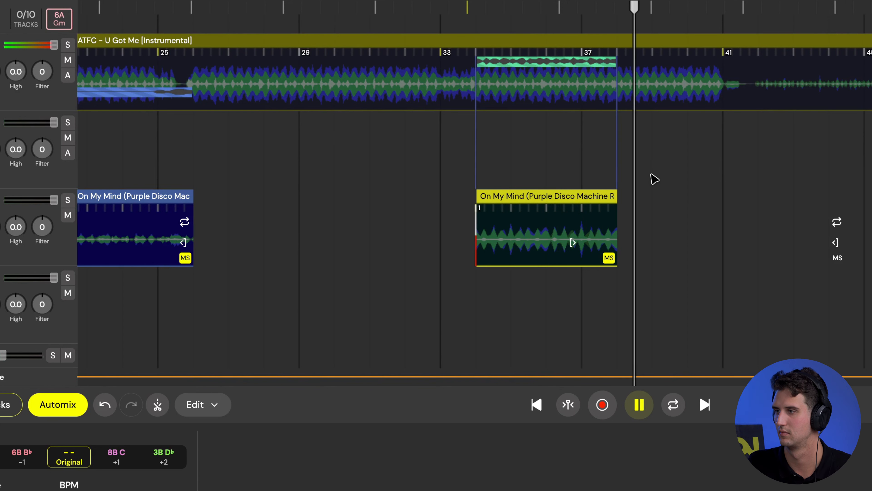
Shorten the On My Mind clip to one bar and replay from bar 33 to hear the result.
left_click(638, 404)
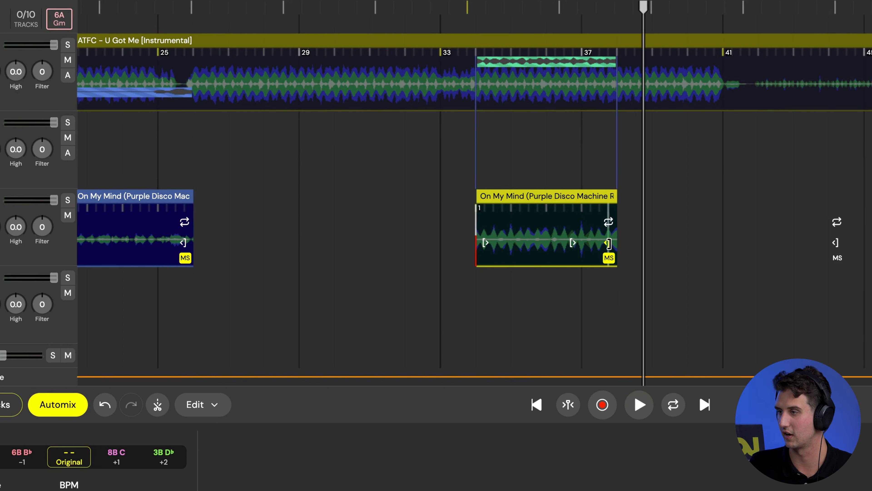
left_click_drag(609, 243, 509, 243)
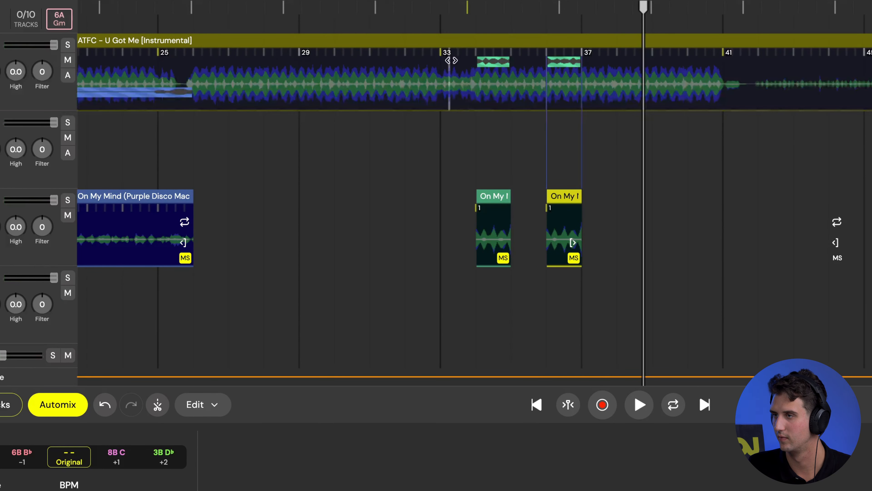
left_click(639, 404)
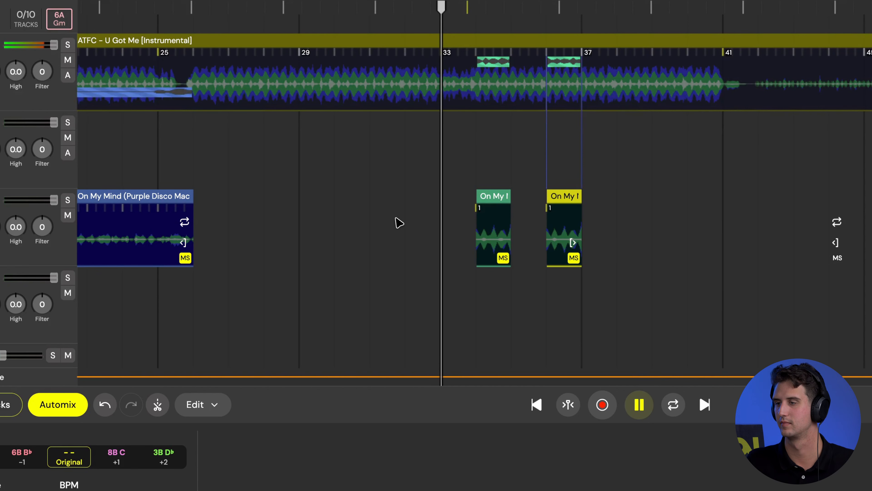